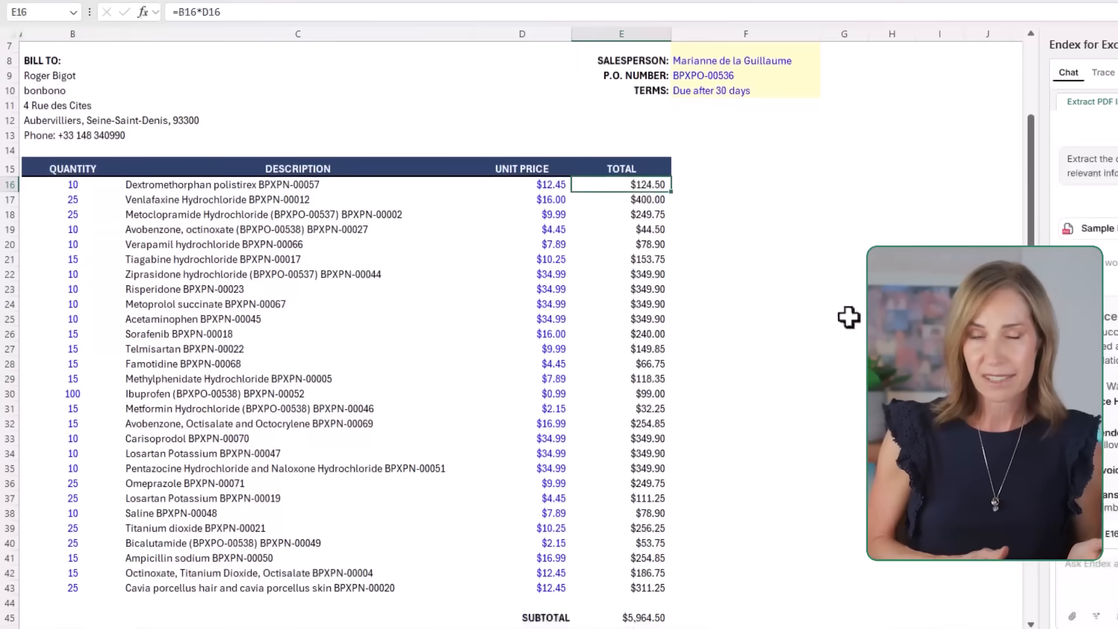
Step: Attach Sample Invoice.pdf and ask Endex to extract its data into a tabular layout with formulas
{"action": "left_click", "coordinate": [117, 616]}
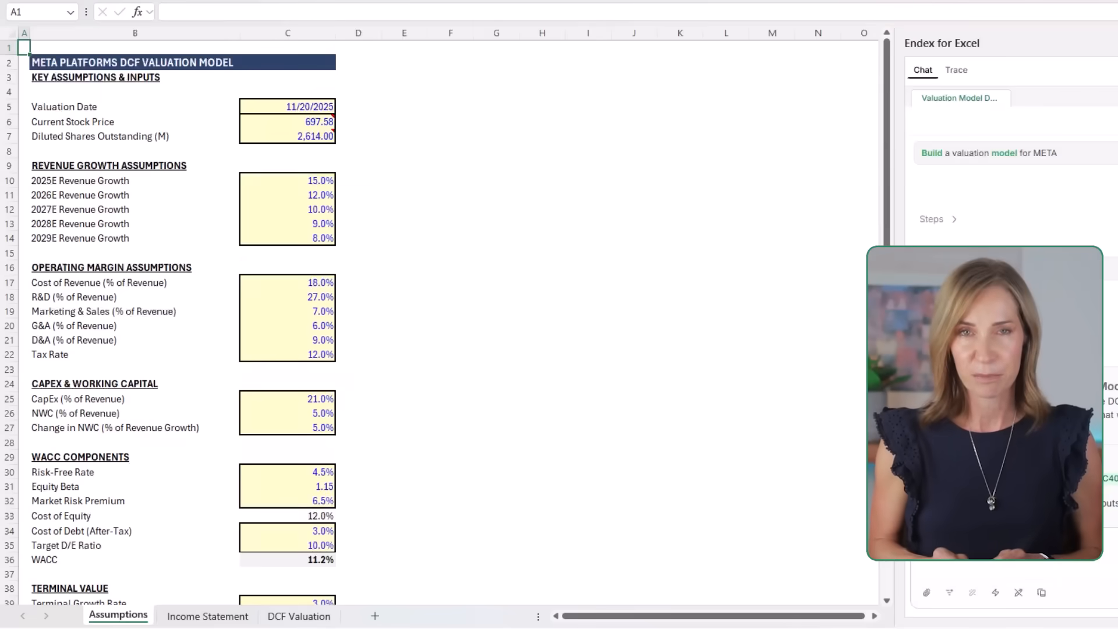
{"action": "left_click", "coordinate": [299, 616]}
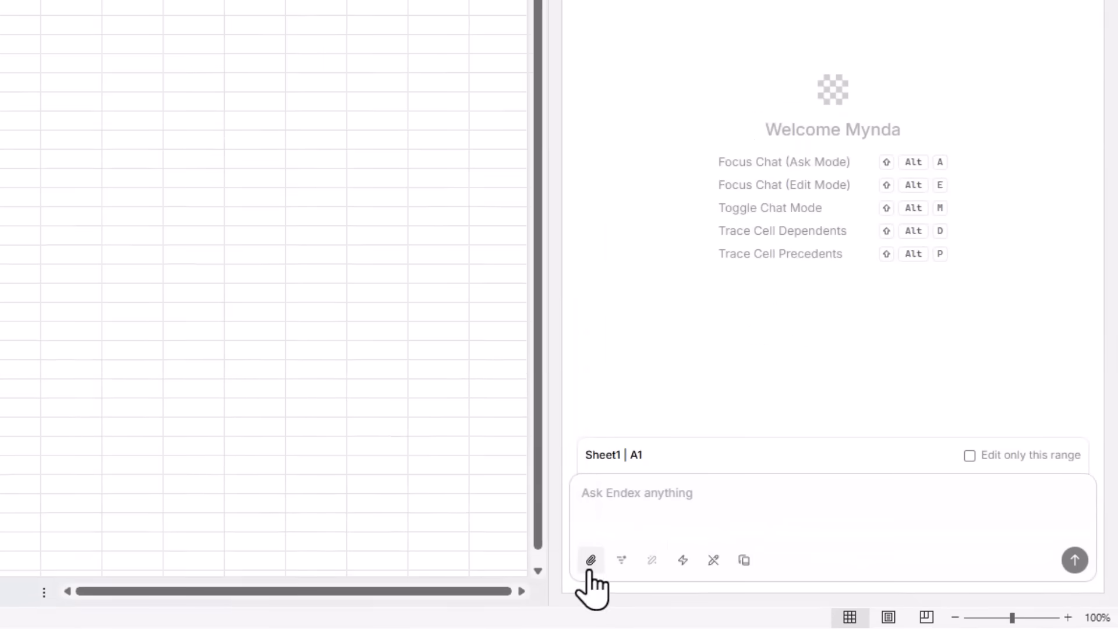
{"action": "left_click", "coordinate": [590, 561]}
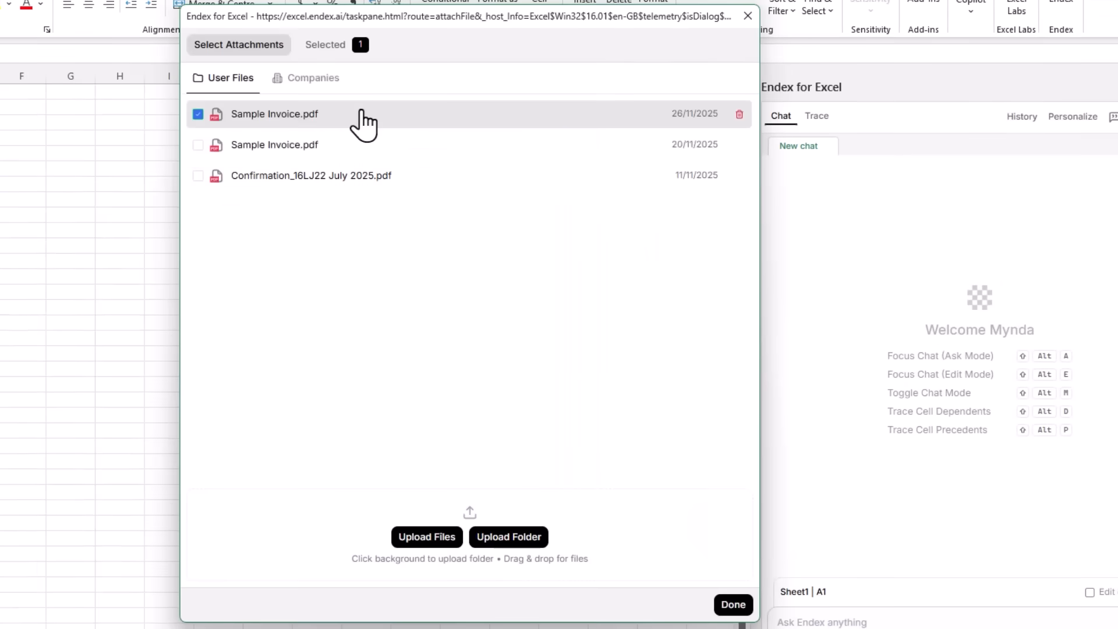
{"action": "left_click", "coordinate": [732, 604]}
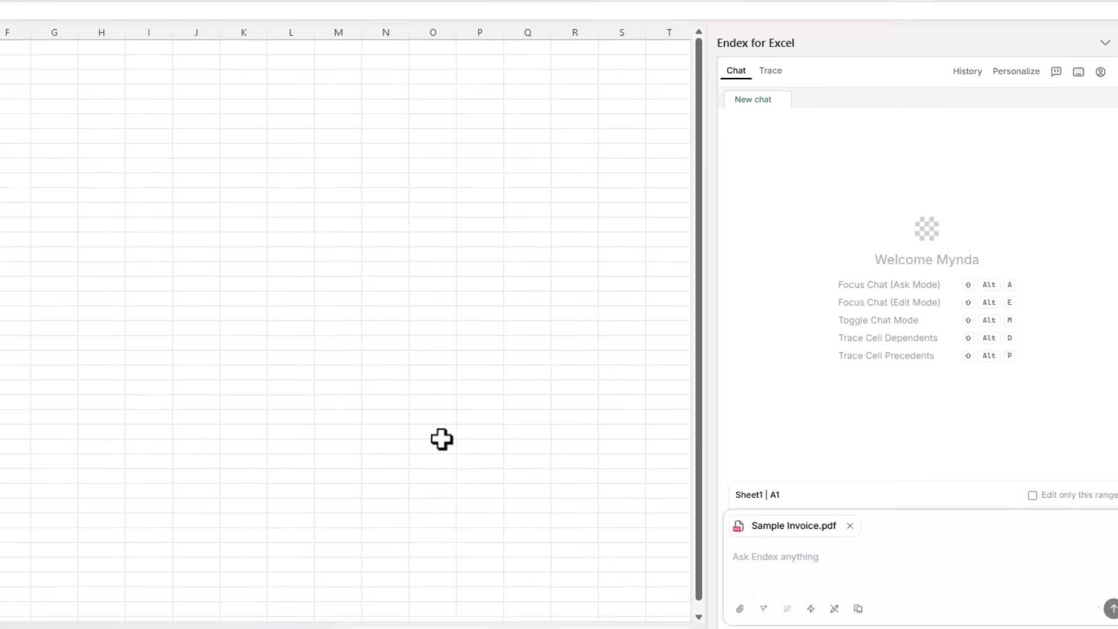
{"action": "type", "text": "Extract the data from the PDF invoice and place in a tabular layout with all relevant information and formulas ready for analysis."}
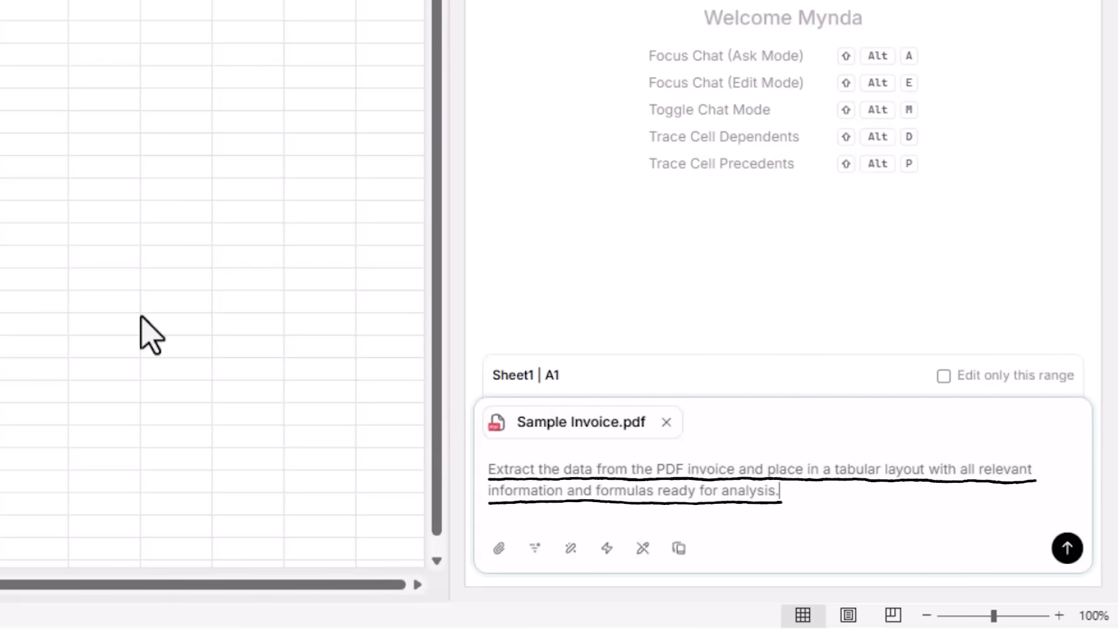
{"action": "left_click", "coordinate": [1068, 548]}
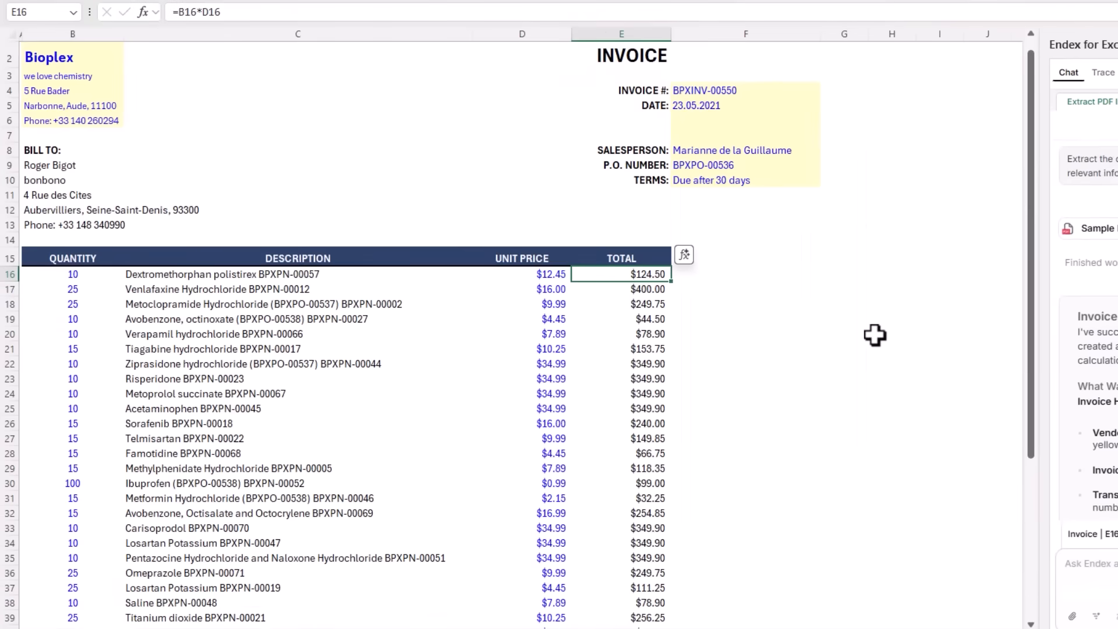
Step: Inspect the TOTAL column cells and total due to confirm they are formula-driven
{"action": "scroll", "scroll_direction": "down", "scroll_amount": 3}
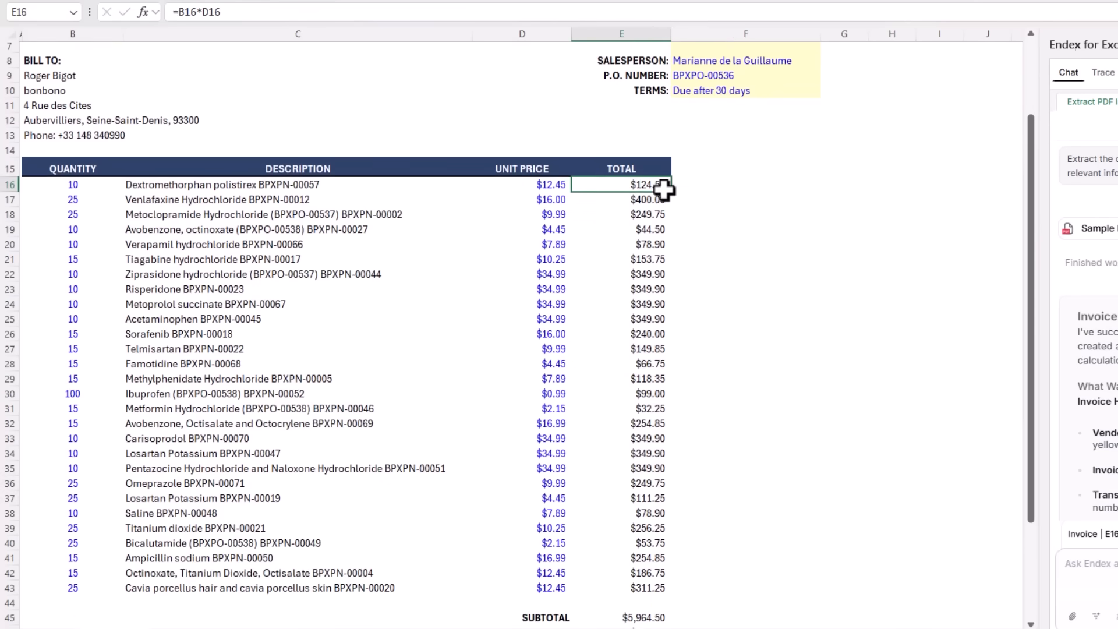
{"action": "left_click", "coordinate": [621, 214]}
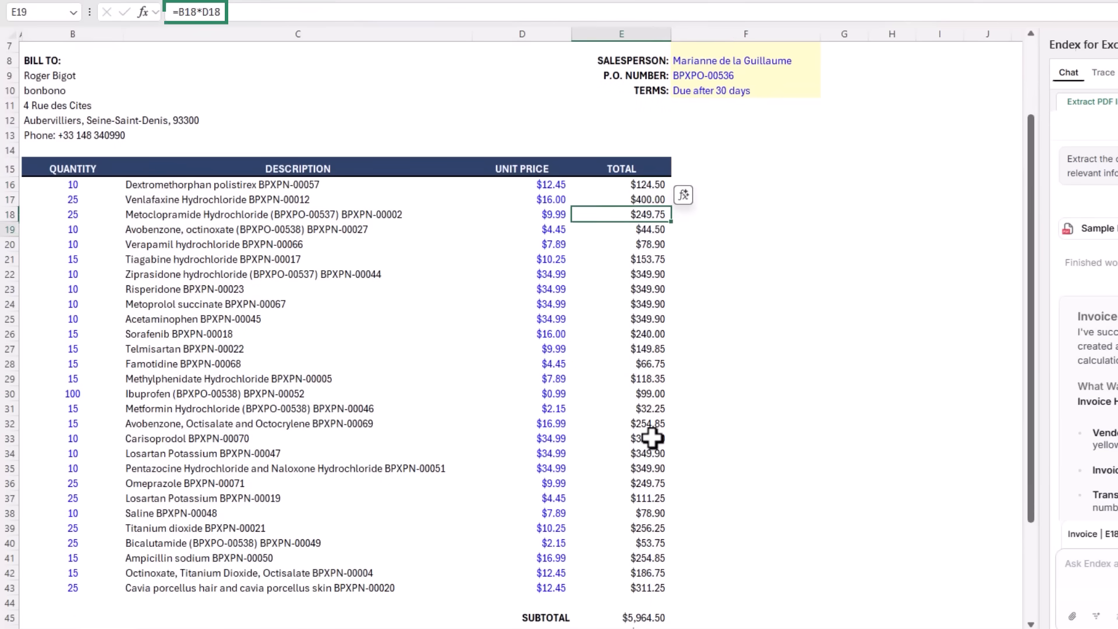
{"action": "left_click", "coordinate": [621, 364]}
{"action": "type", "text": "=E45+E46+E47"}
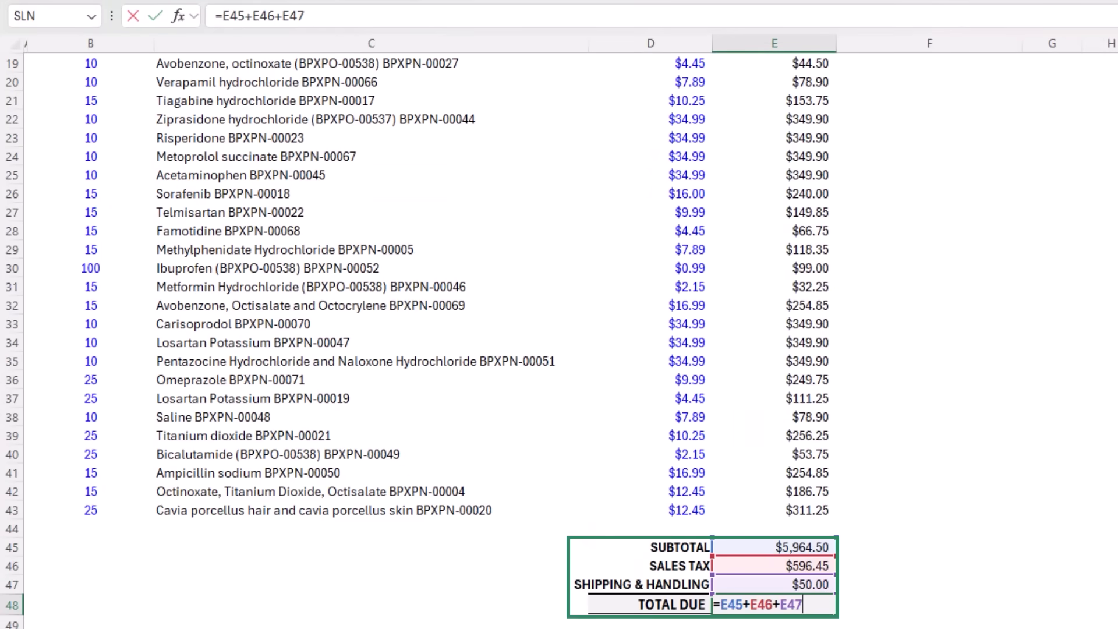
{"action": "key", "text": "Enter"}
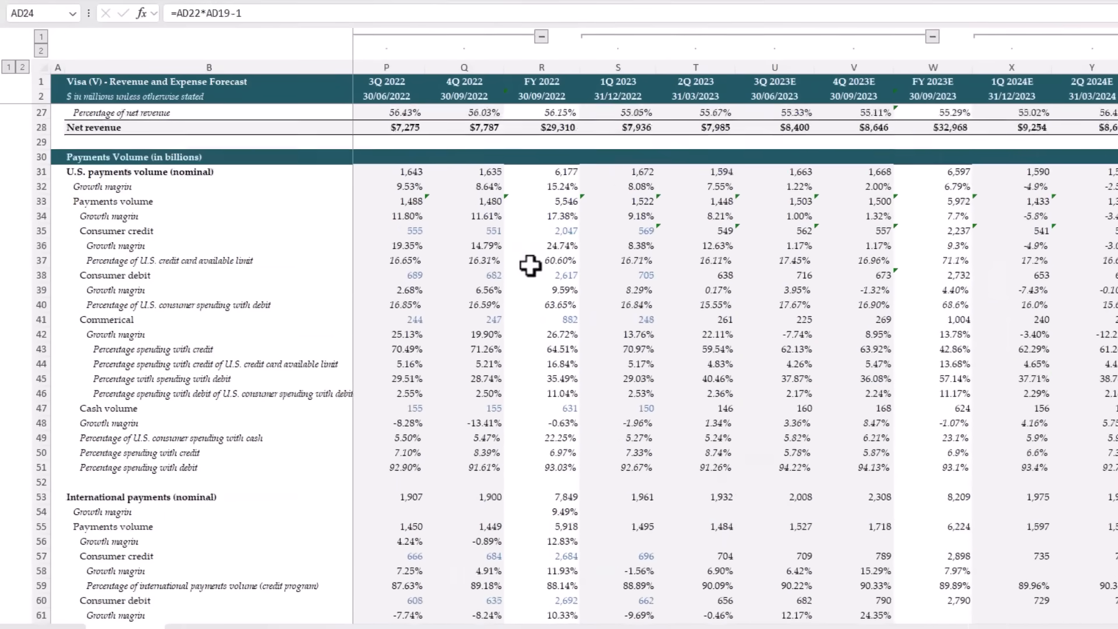
Step: Scroll through the Visa revenue forecast model before asking Endex for takeaways and risks
{"action": "scroll", "scroll_direction": "down", "scroll_amount": 3}
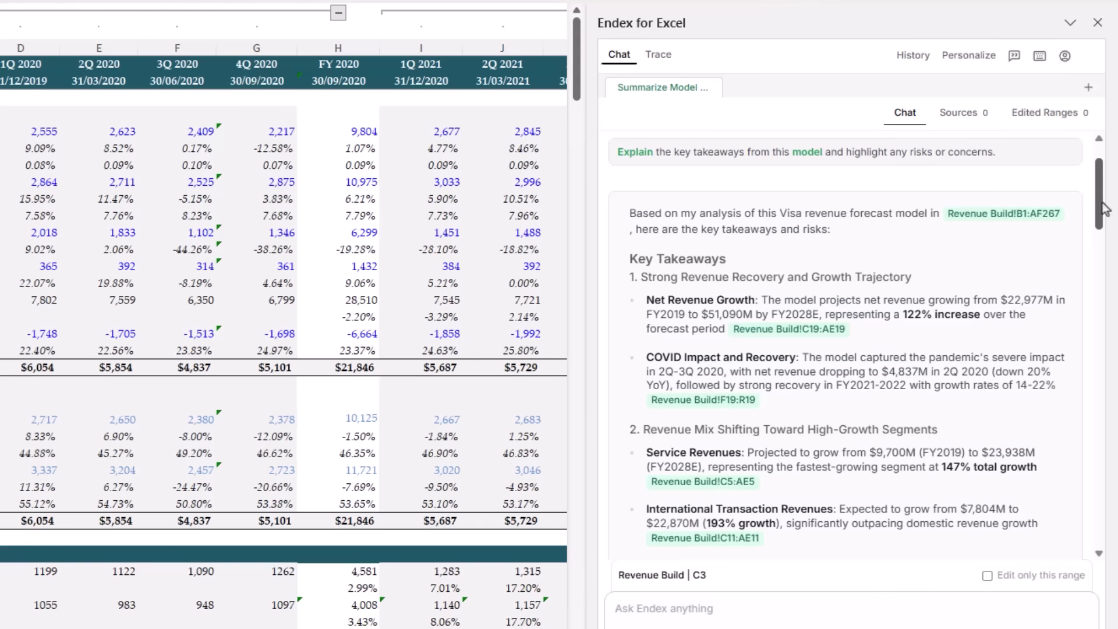
{"action": "mouse_move", "coordinate": [1002, 213]}
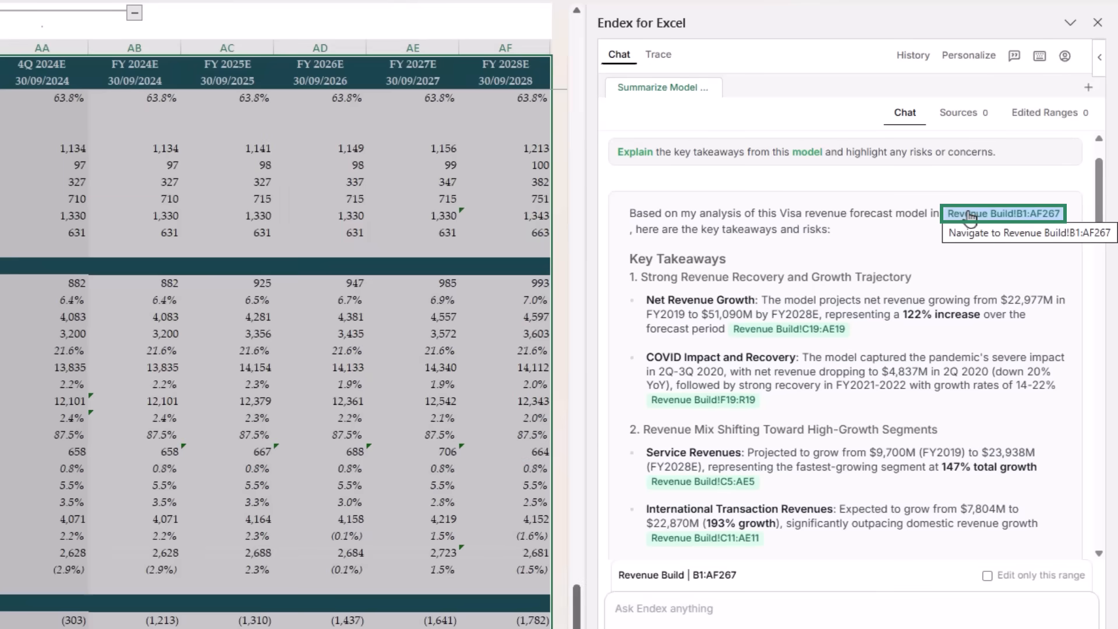
{"action": "left_click", "coordinate": [1003, 213]}
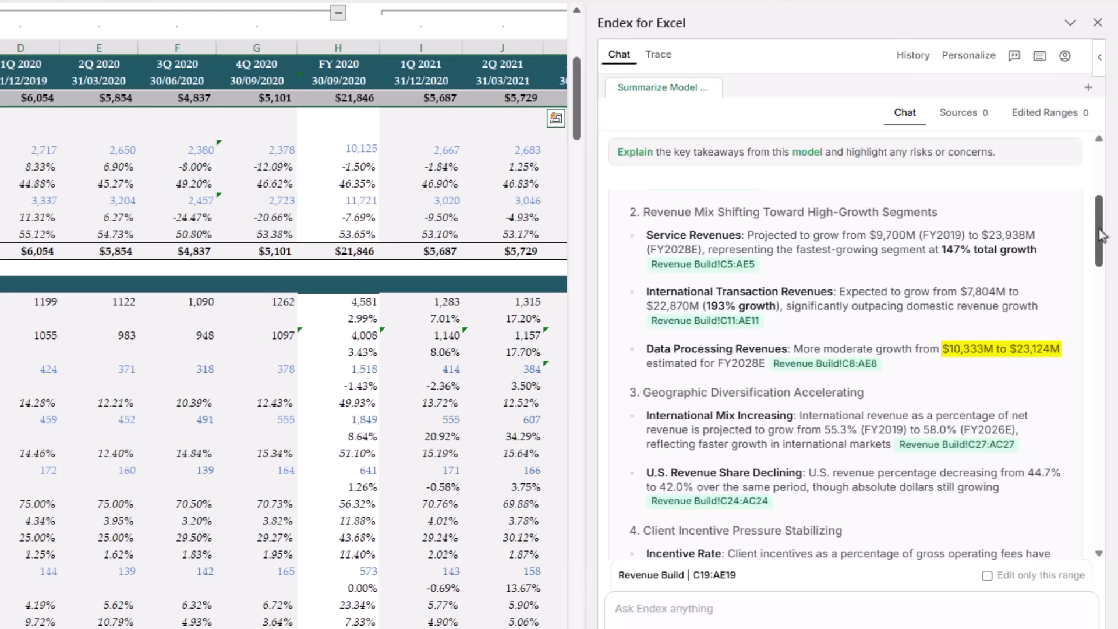
{"action": "scroll", "scroll_direction": "down", "scroll_amount": 3}
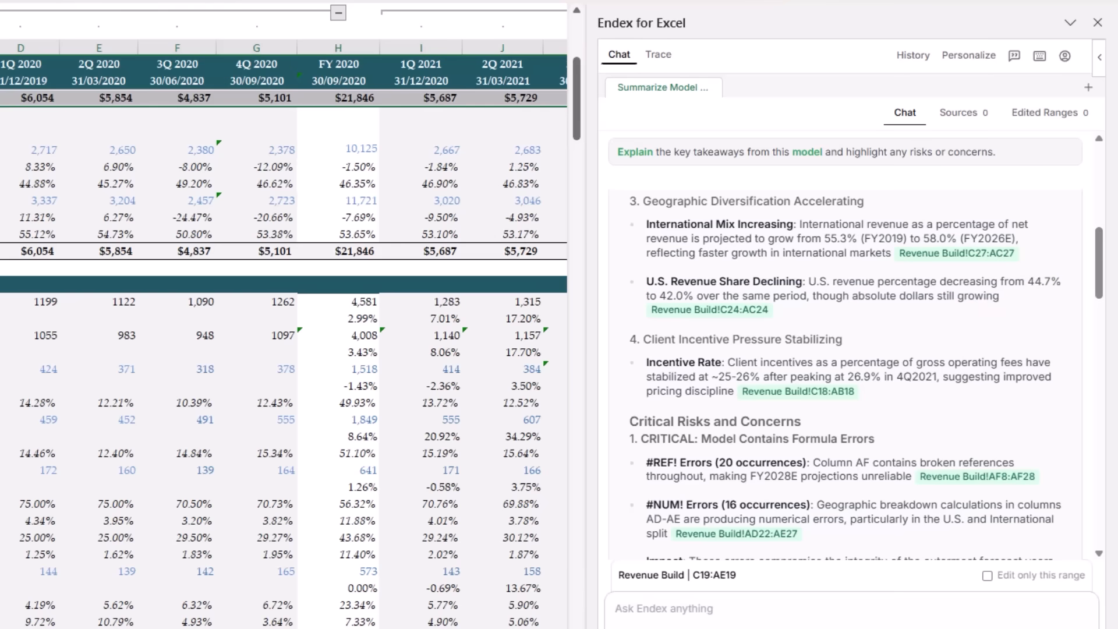
{"action": "scroll", "scroll_direction": "down", "scroll_amount": 3}
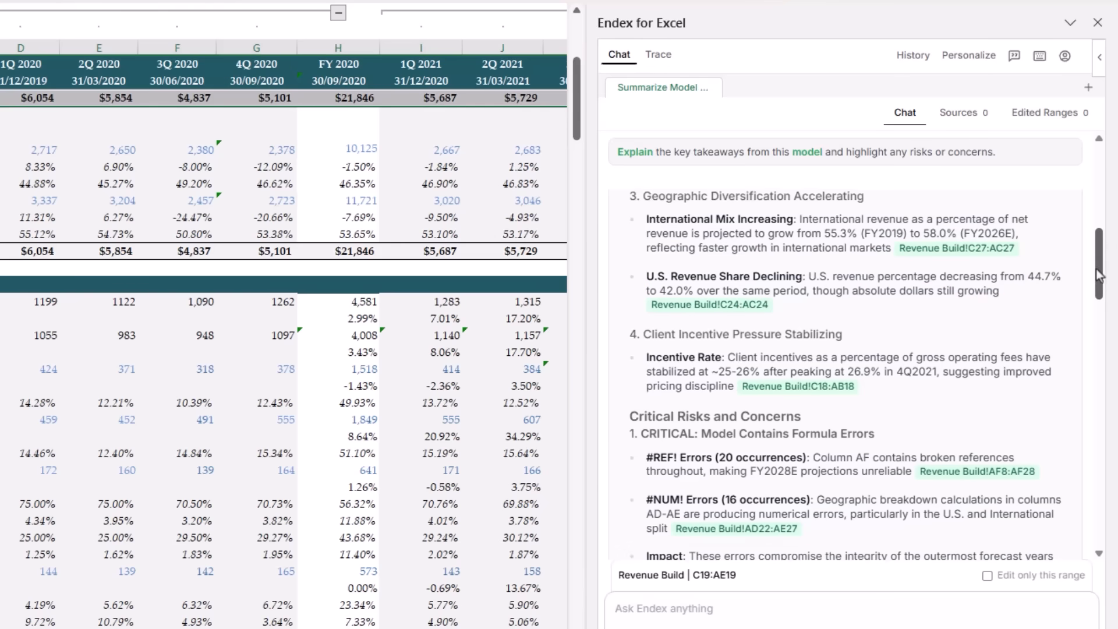
Step: Read Endex's Visa summary, jumping to the #REF! error cells and the Recommended Actions
{"action": "scroll", "scroll_direction": "down", "scroll_amount": 3}
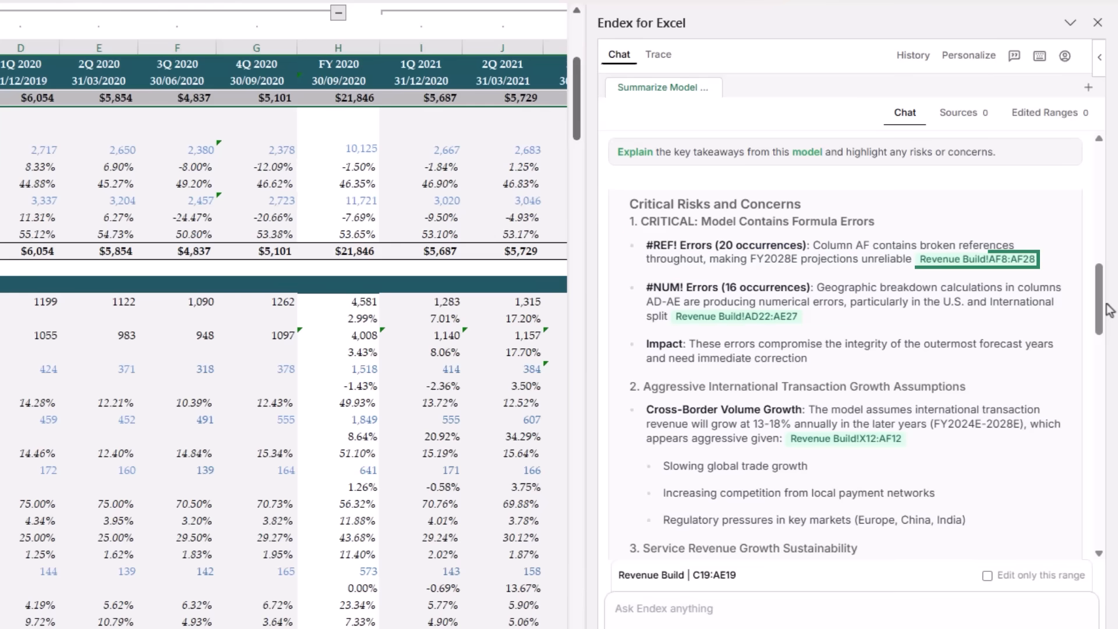
{"action": "left_click", "coordinate": [976, 259]}
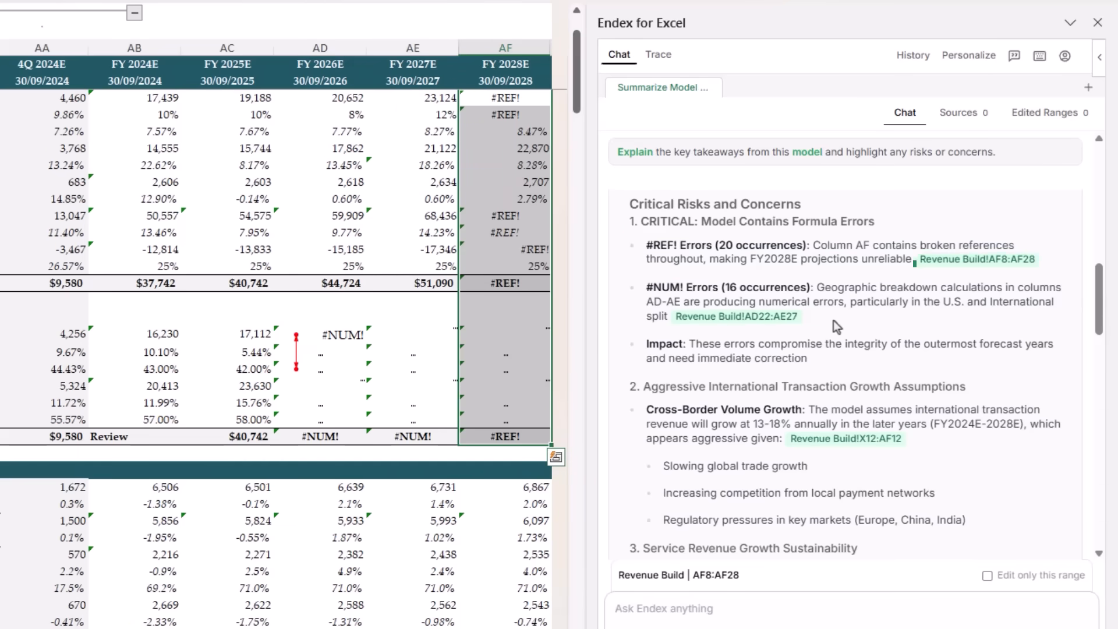
{"action": "scroll", "scroll_direction": "down", "scroll_amount": 3}
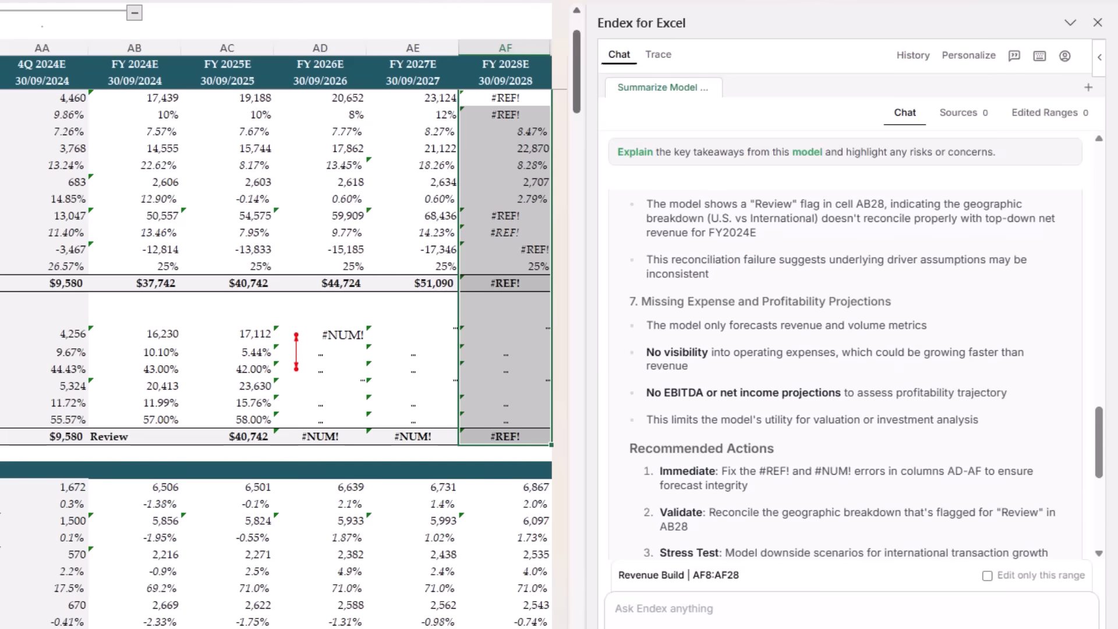
{"action": "scroll", "scroll_direction": "down", "scroll_amount": 3}
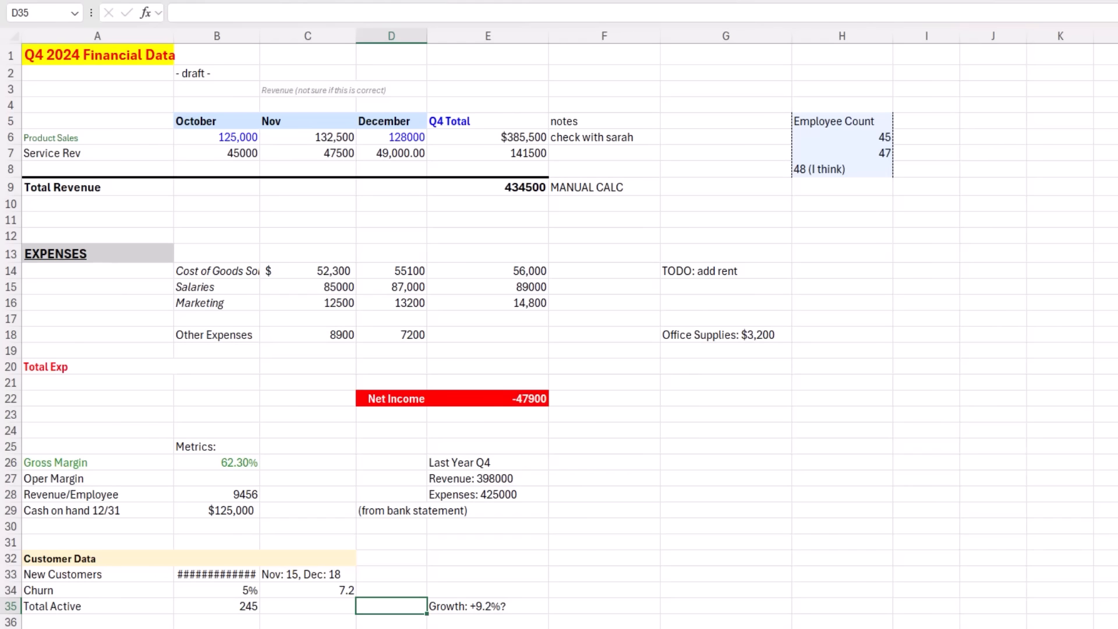
Step: From cell E9, ask Endex to 'Please reformat to an industry professional standard'
{"action": "left_click", "coordinate": [488, 186]}
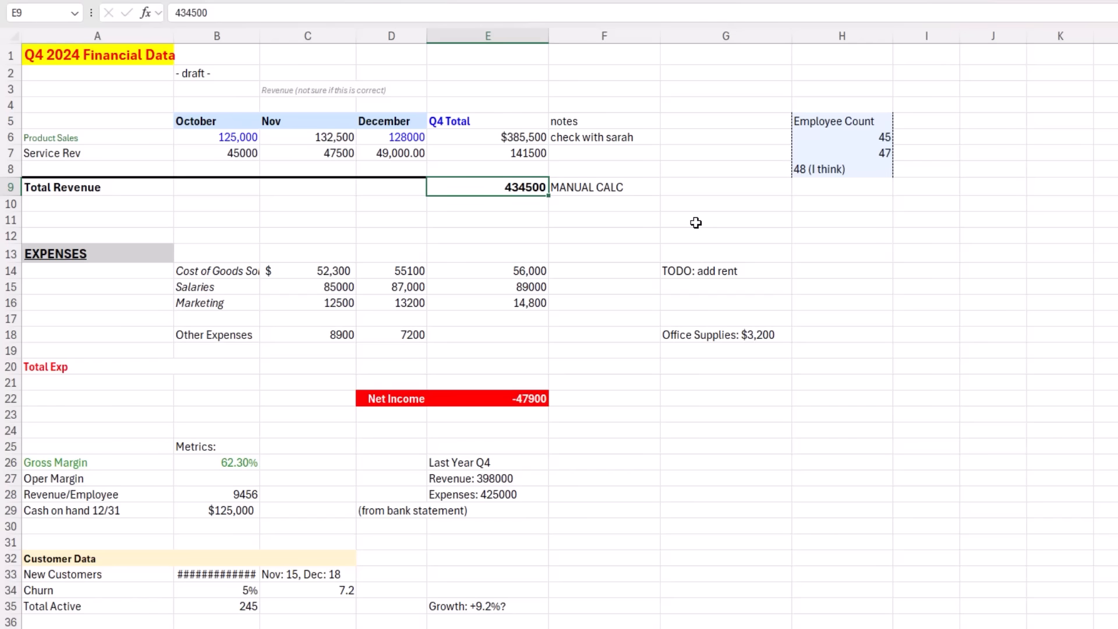
{"action": "type", "text": "Please reformat to an industry professional standard"}
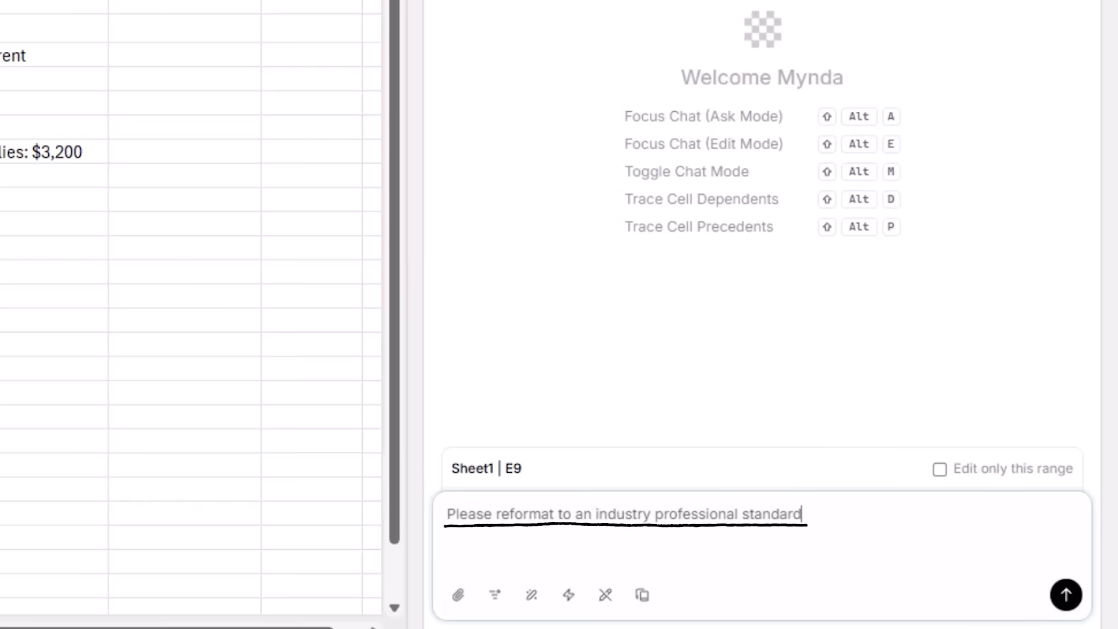
{"action": "left_click", "coordinate": [1066, 595]}
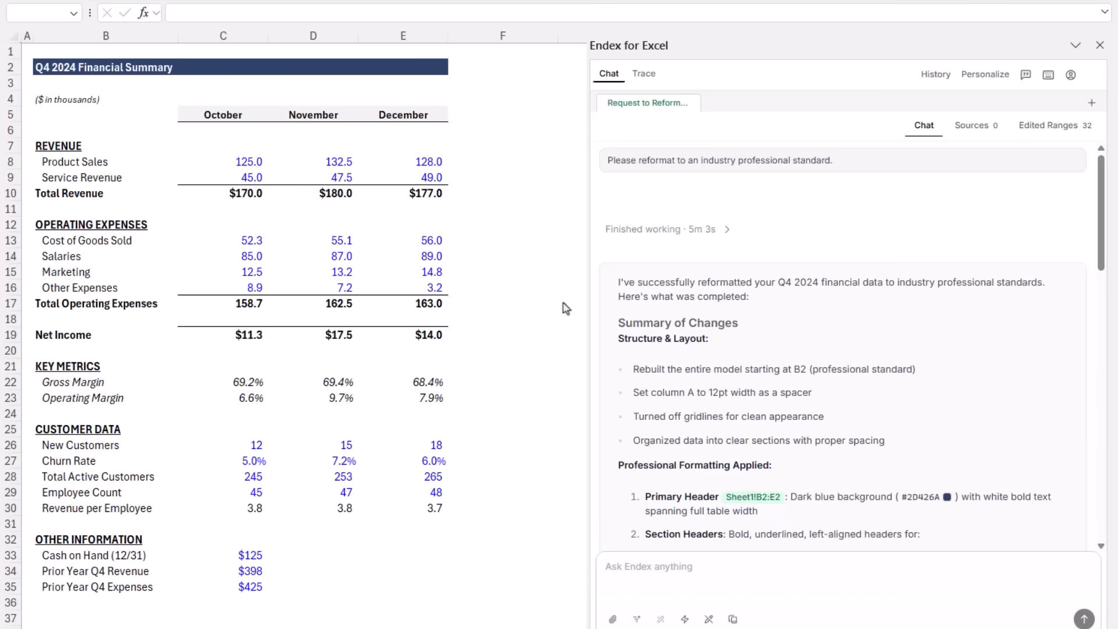
{"action": "mouse_move", "coordinate": [512, 289]}
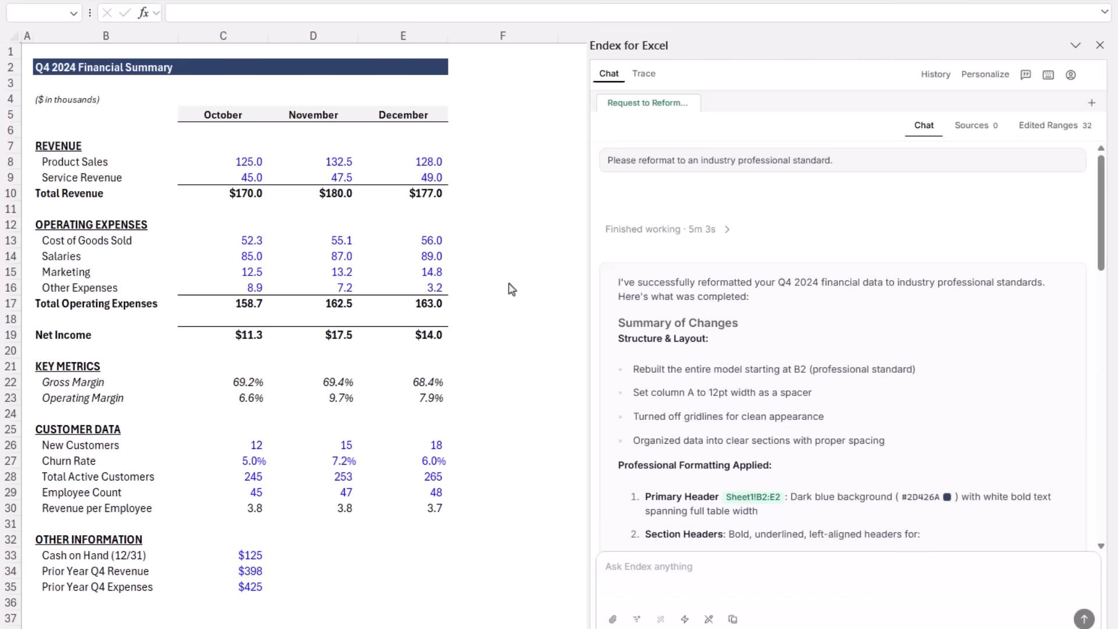
Step: Check the Total Revenue and Total Operating Expenses cells to confirm they are SUM formulas
{"action": "left_click", "coordinate": [246, 193]}
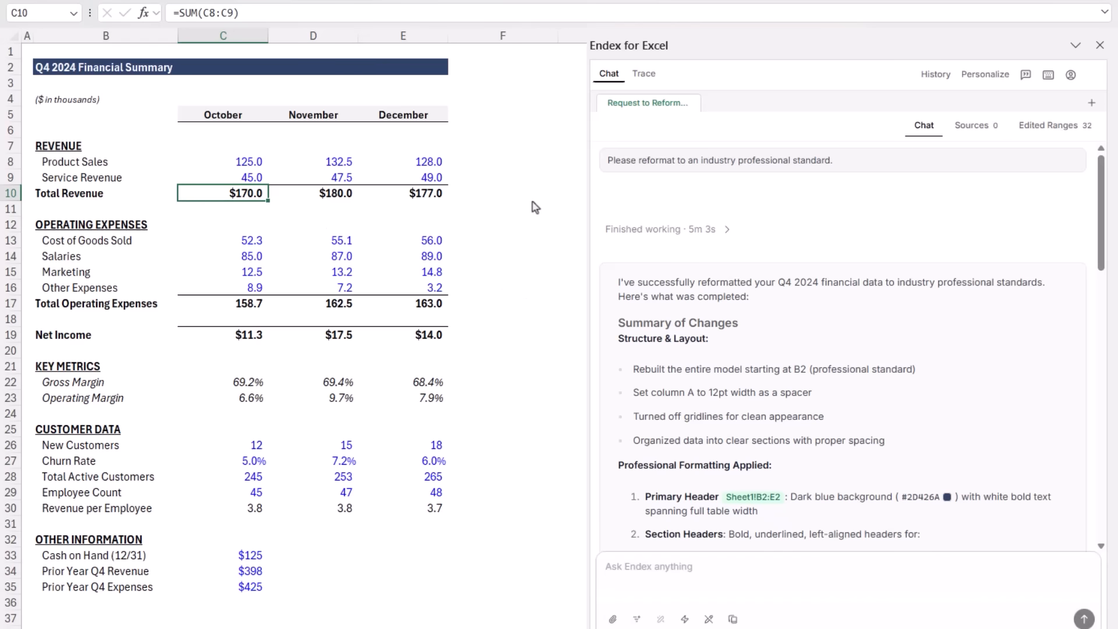
{"action": "left_click", "coordinate": [403, 194]}
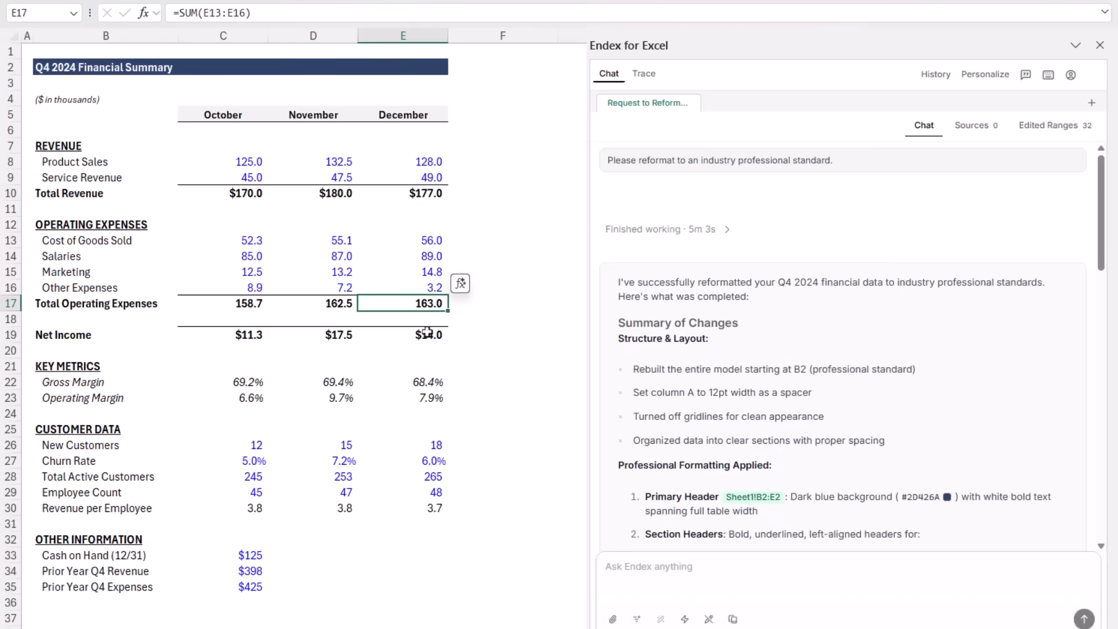
{"action": "left_click", "coordinate": [403, 334]}
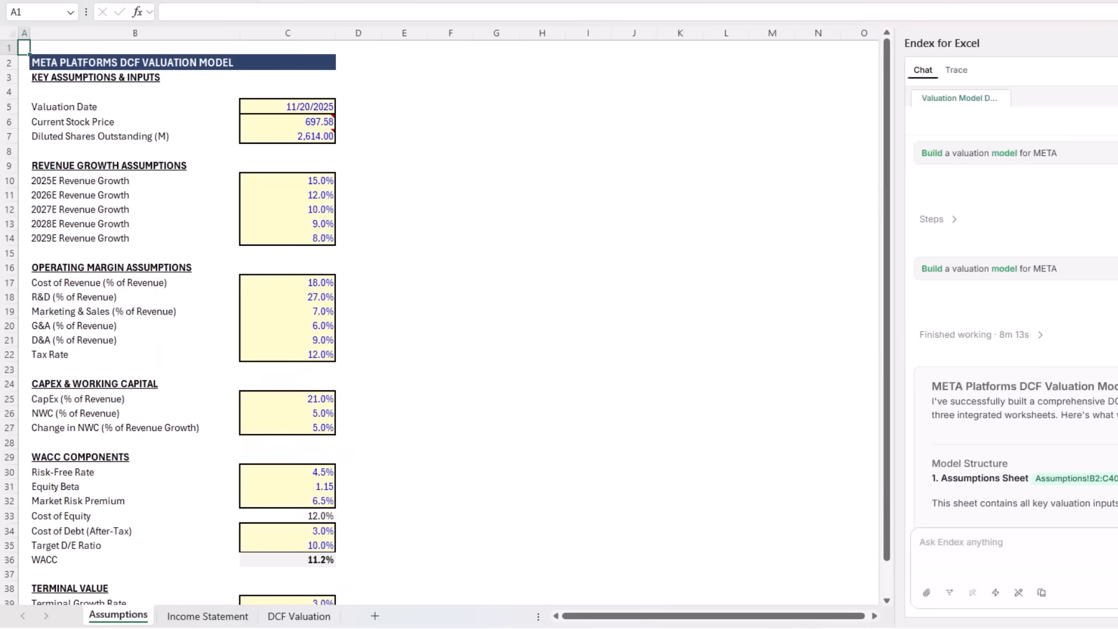
Step: Flip between the META Income Statement, DCF Valuation and Assumptions sheets
{"action": "left_click", "coordinate": [207, 616]}
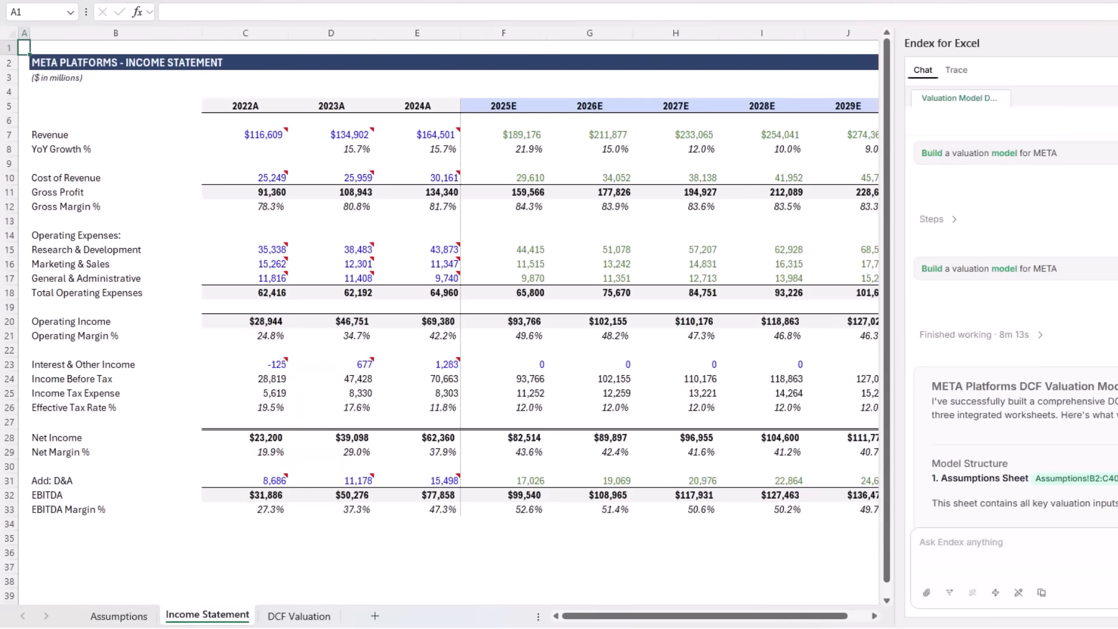
{"action": "left_click", "coordinate": [118, 616]}
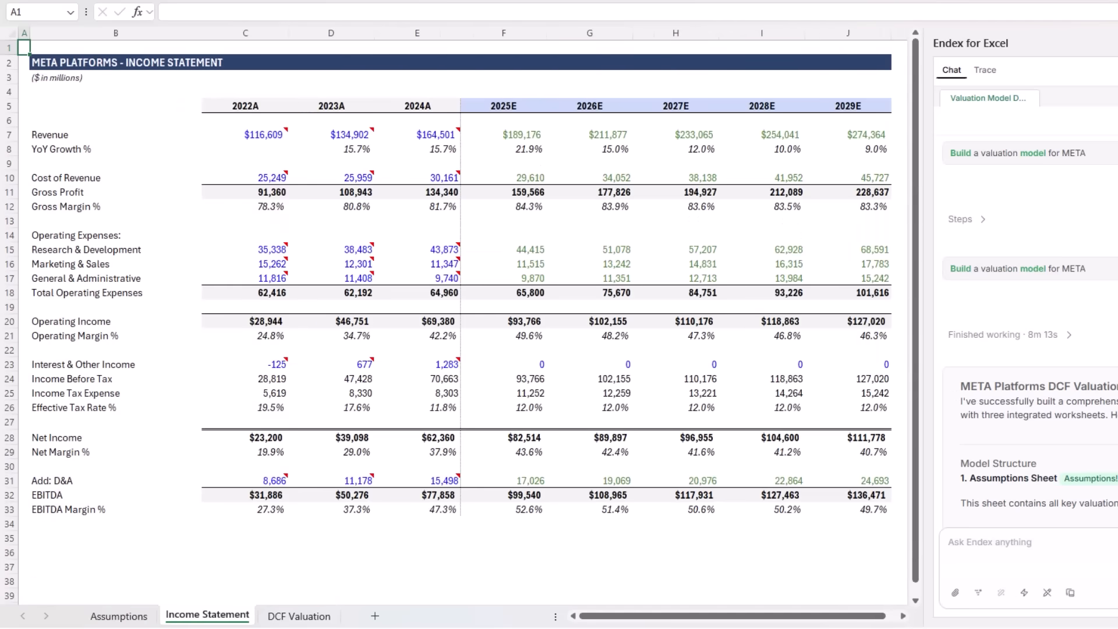
{"action": "left_click", "coordinate": [299, 617]}
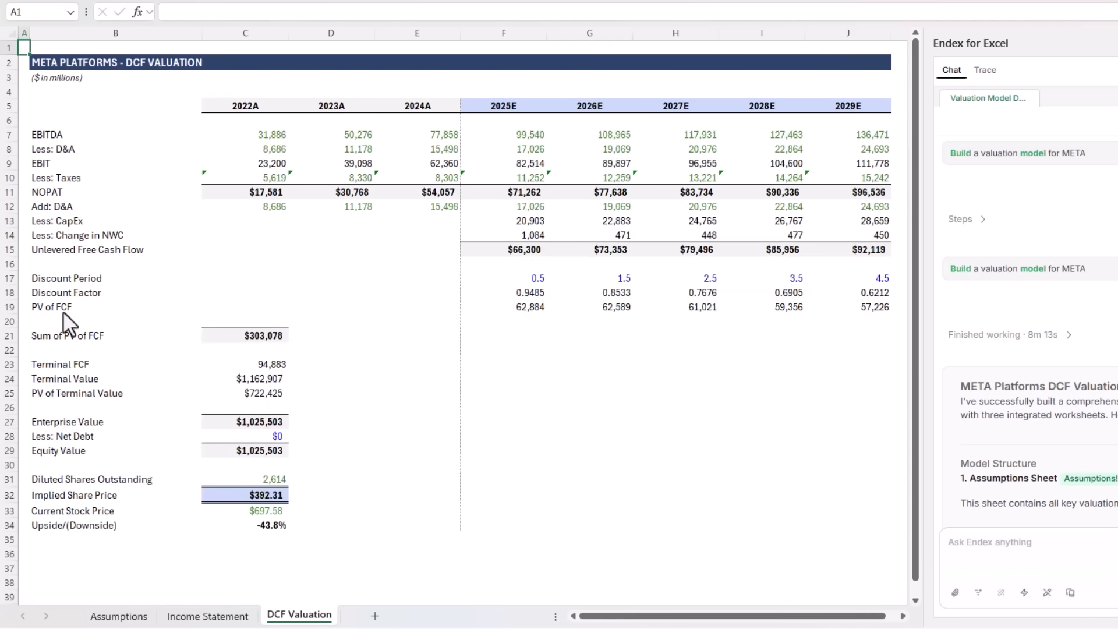
{"action": "left_click", "coordinate": [119, 616]}
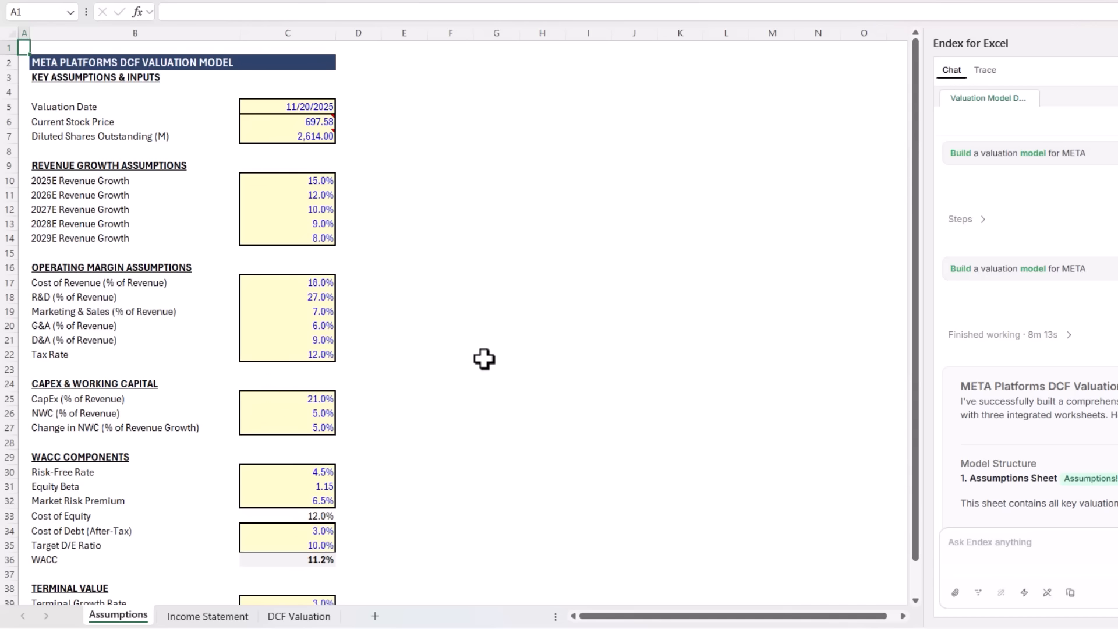
Step: Review the Income Statement, then land on the DCF Valuation sheet's highlighted key lines
{"action": "left_click", "coordinate": [208, 616]}
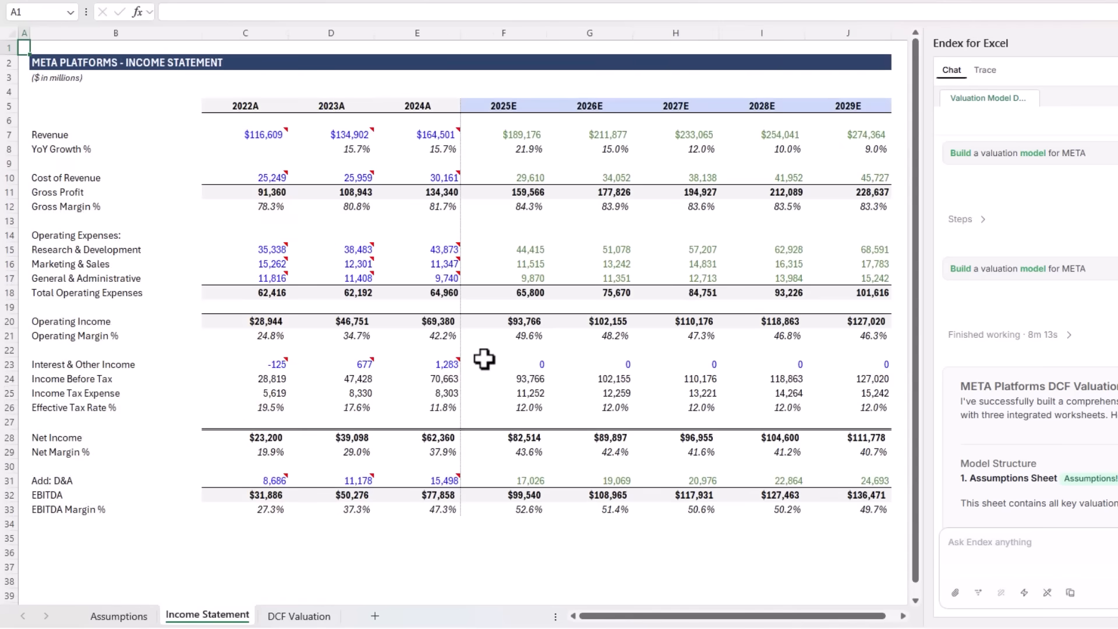
{"action": "left_click", "coordinate": [300, 617]}
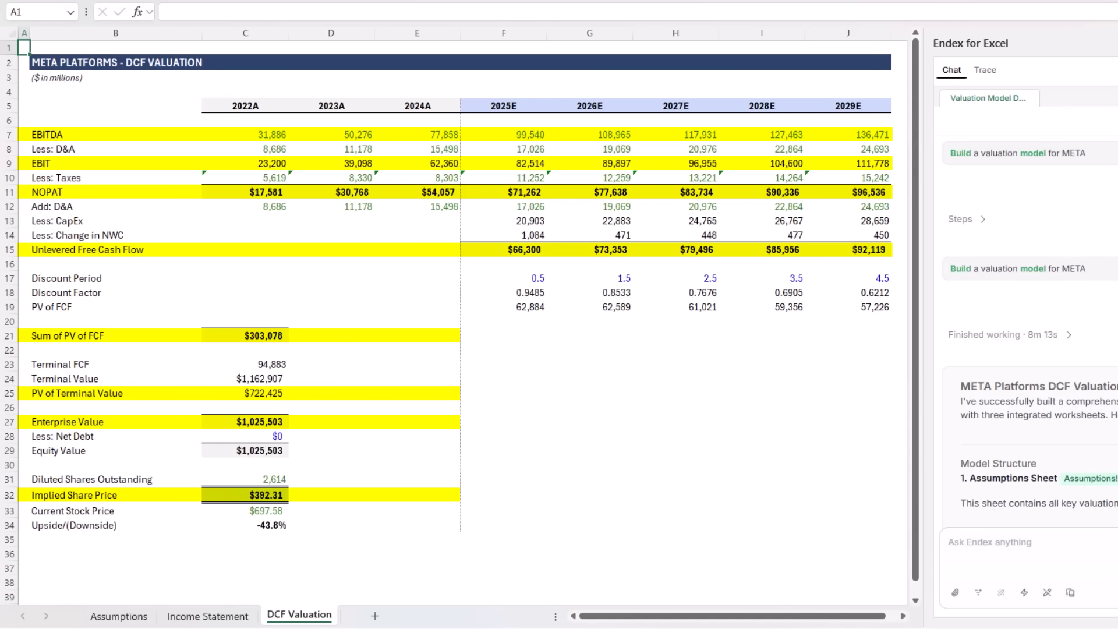
Step: Select C32 to reveal the $392.31 implied share price formula =C29/C31
{"action": "left_click", "coordinate": [119, 616]}
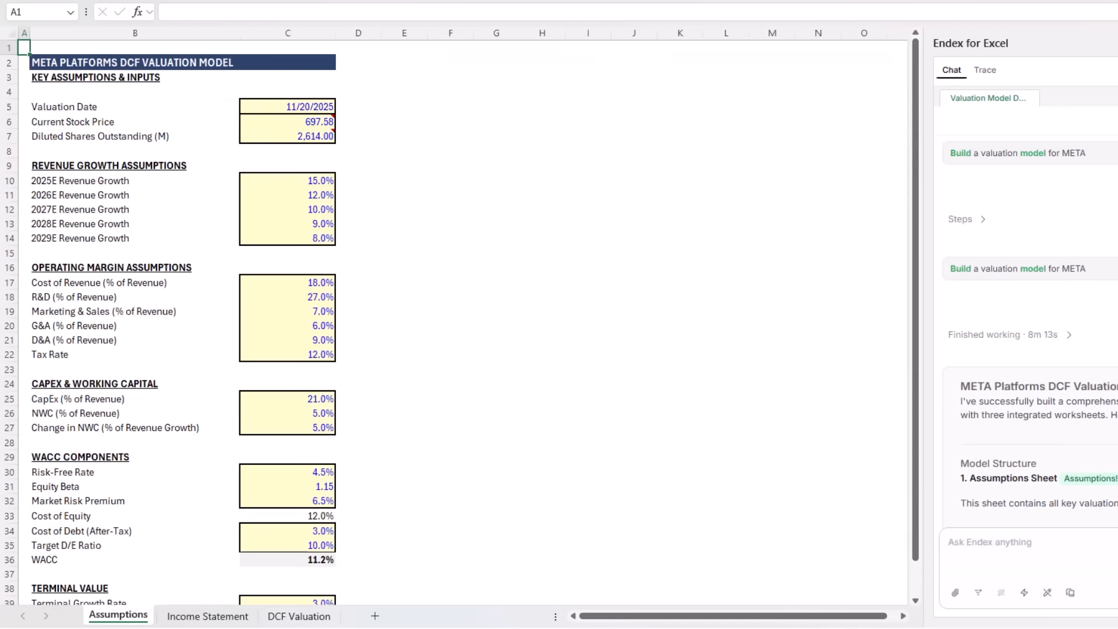
{"action": "left_click", "coordinate": [300, 615]}
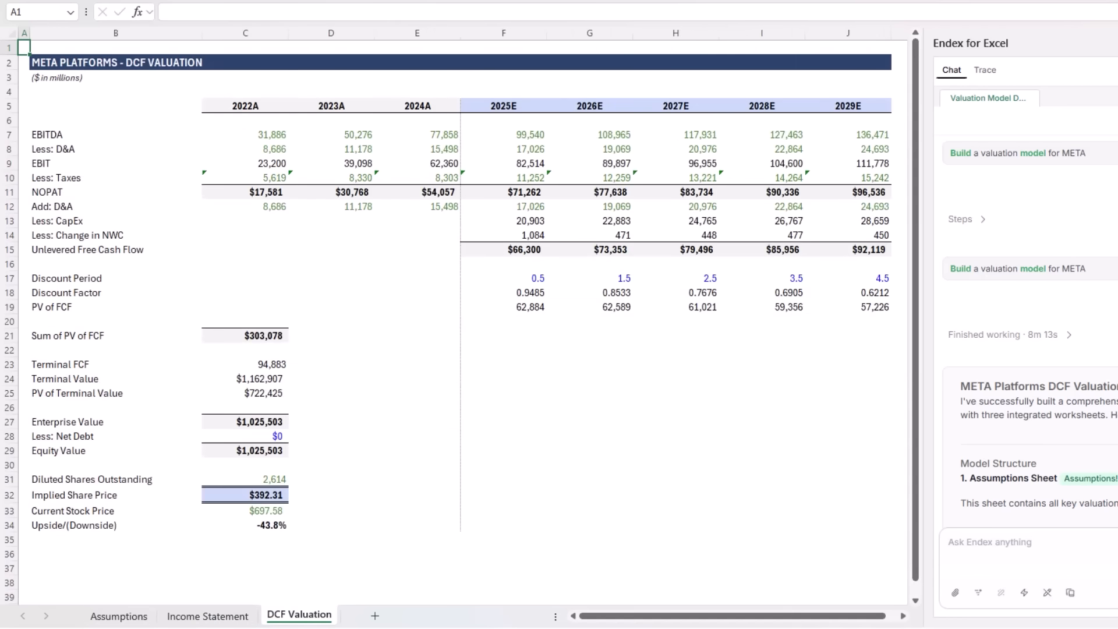
{"action": "left_click", "coordinate": [244, 495]}
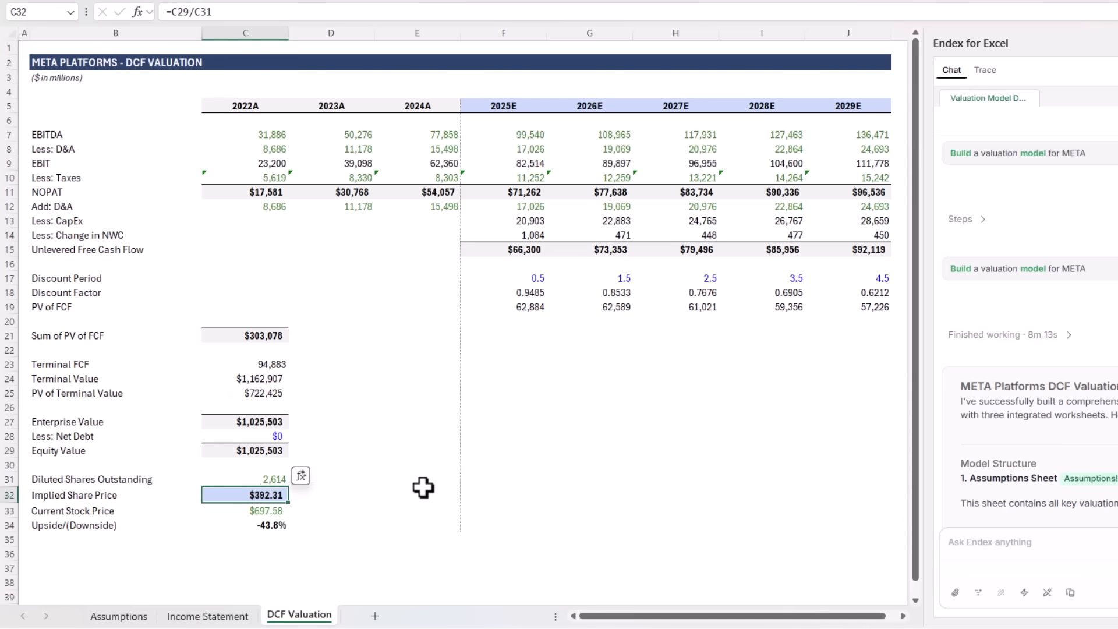